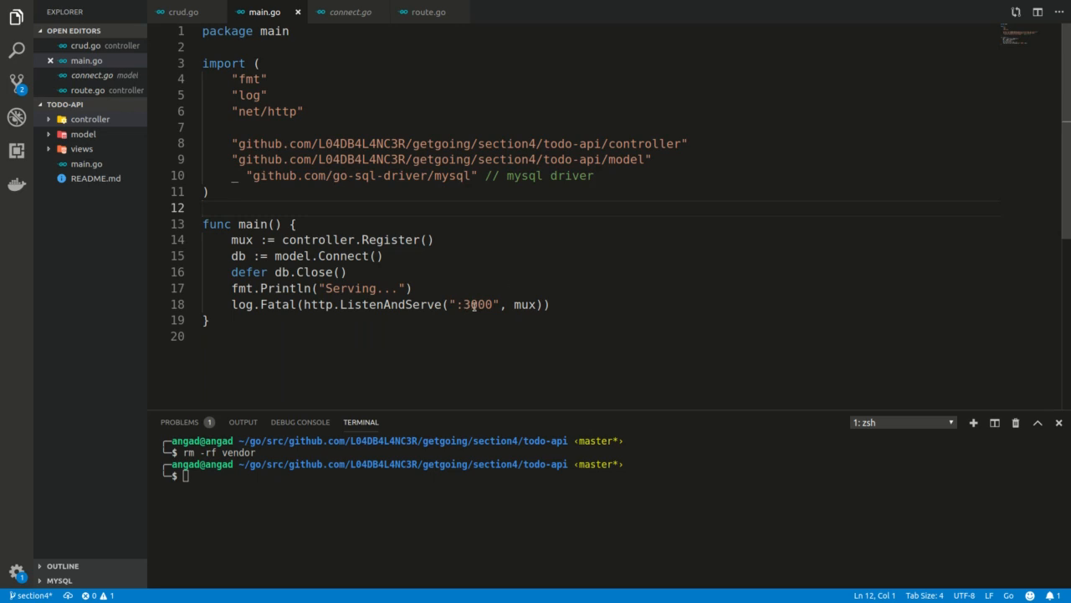
Point out the :3000 port argument and the mysql driver import path in main.go.
click(499, 304)
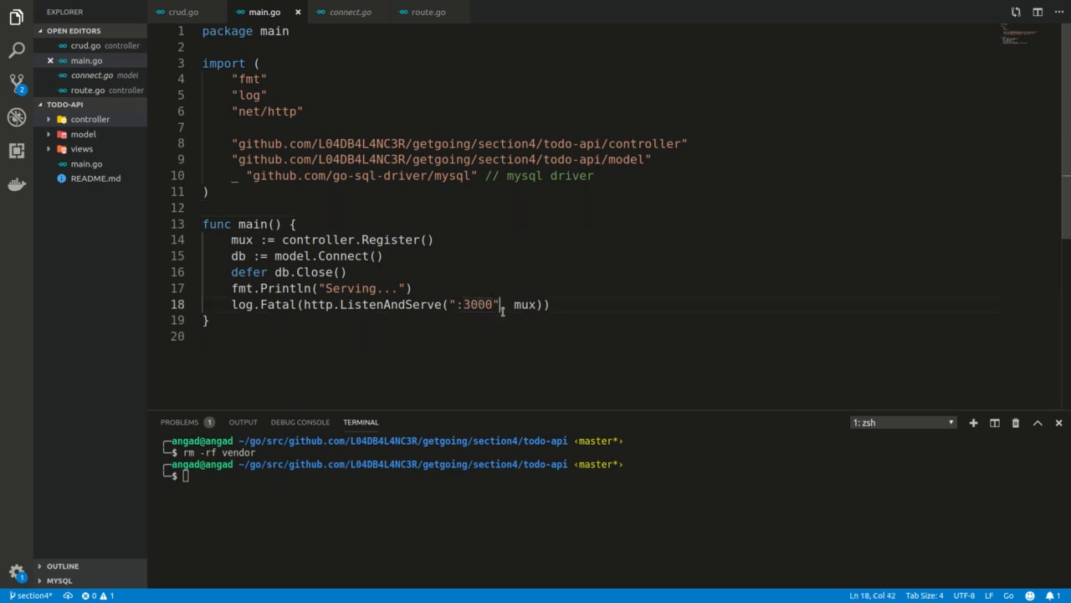
mouse_move(427, 196)
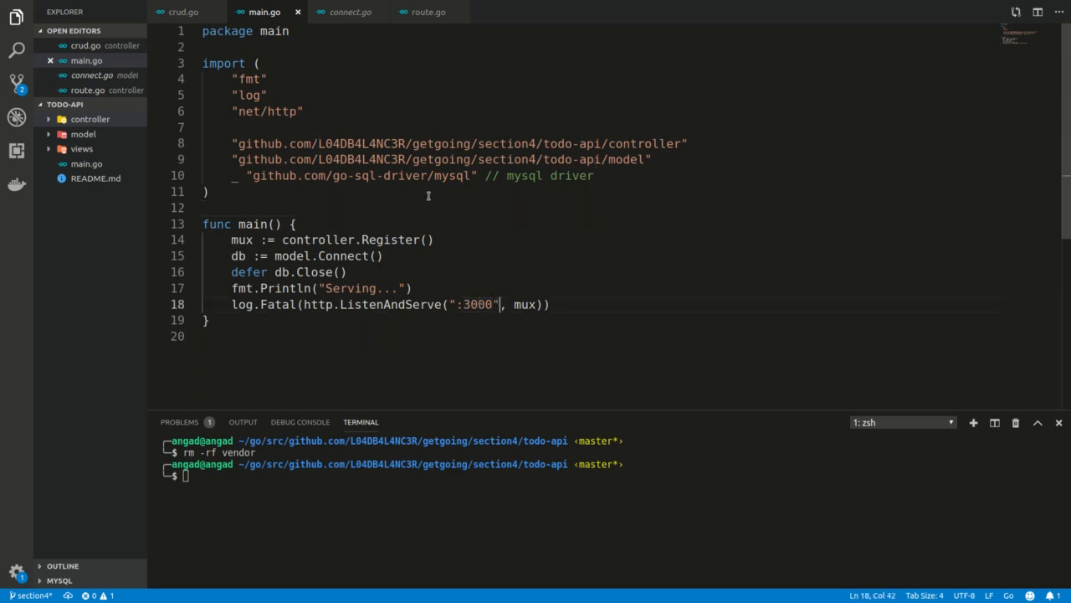
mouse_move(217, 64)
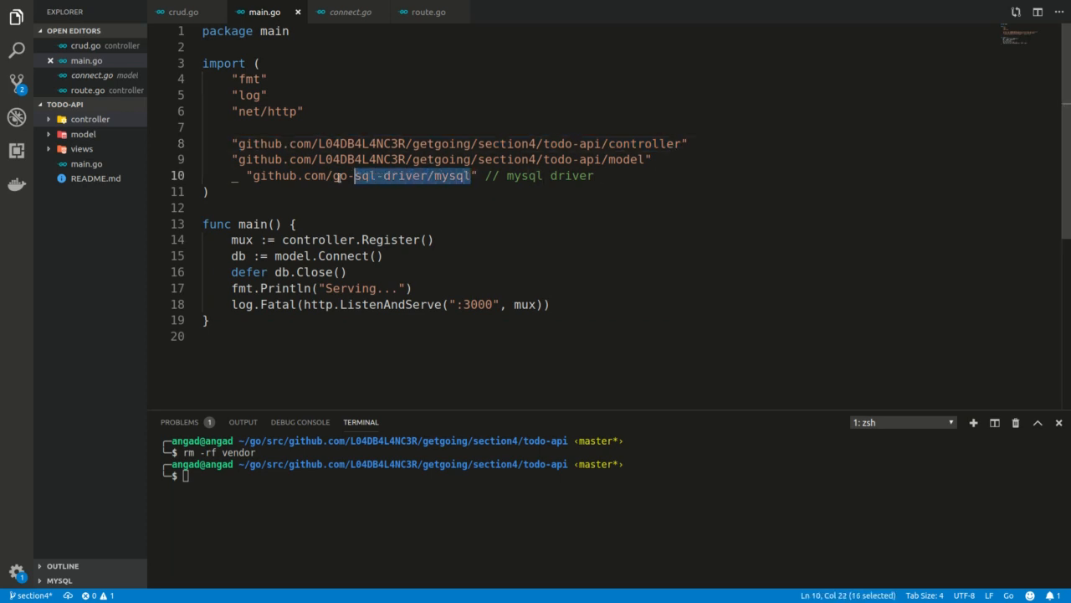
click(253, 176)
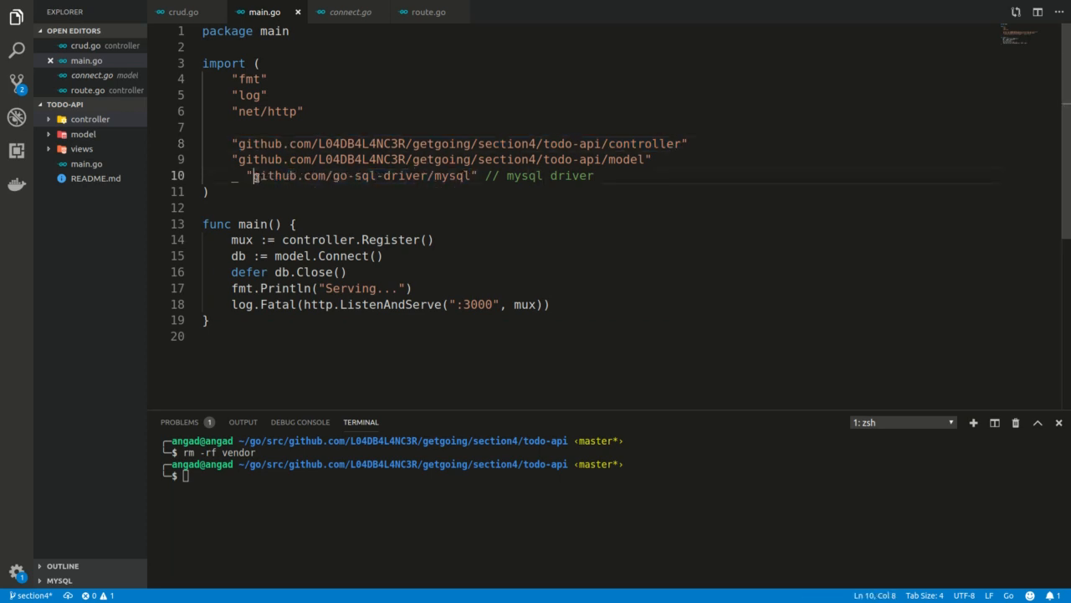
click(472, 176)
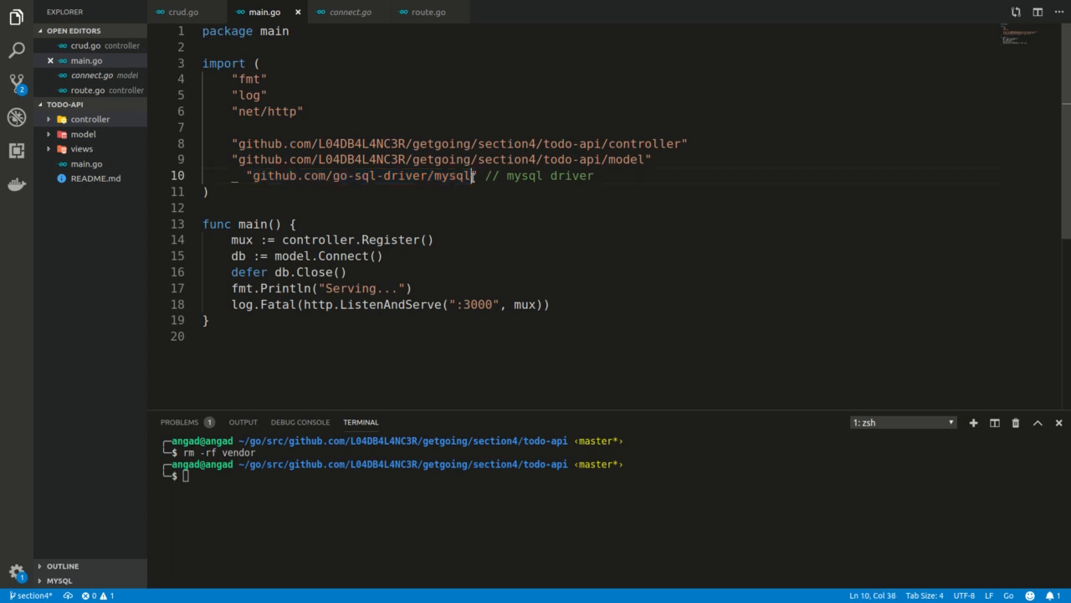
In the terminal enter GOPATH's github.com/go-sql-driver folder via Tab completion, then exit.
text(cd section4/todo-api)
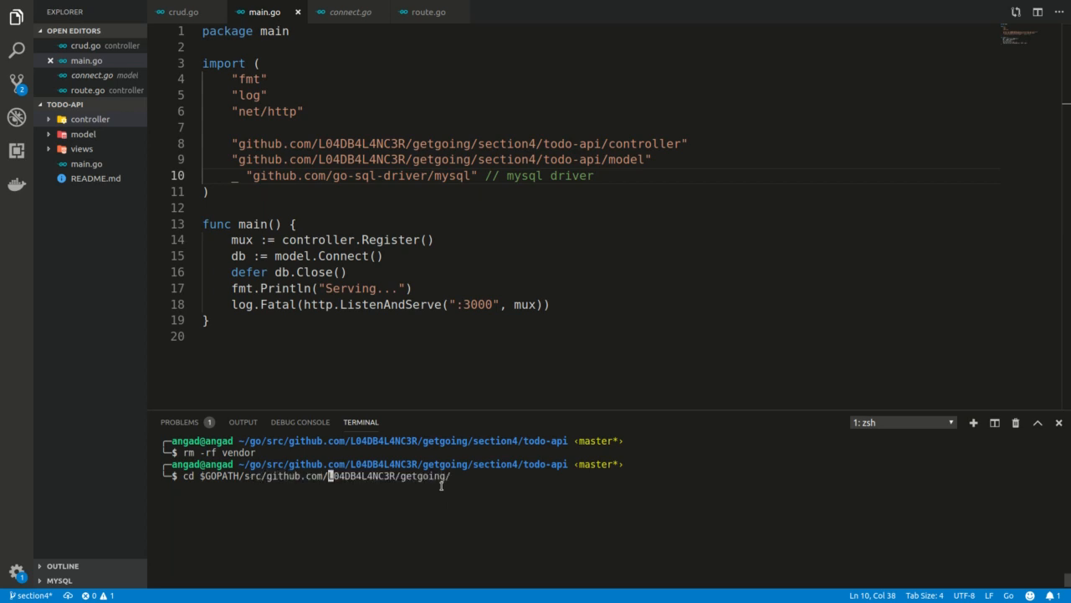
key(Tab)
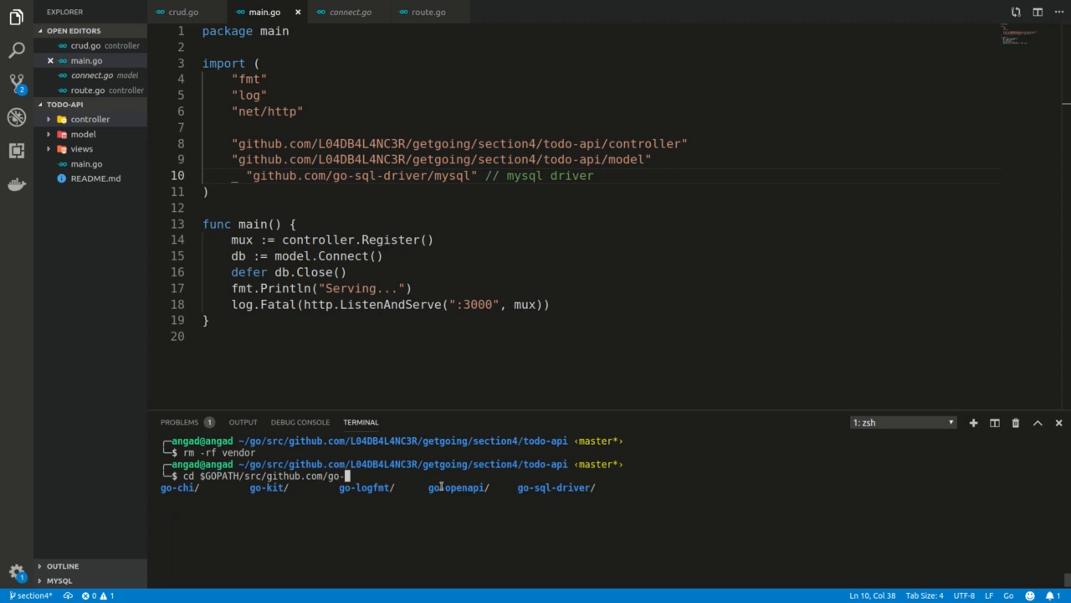
text(sql-driver)
key(Return)
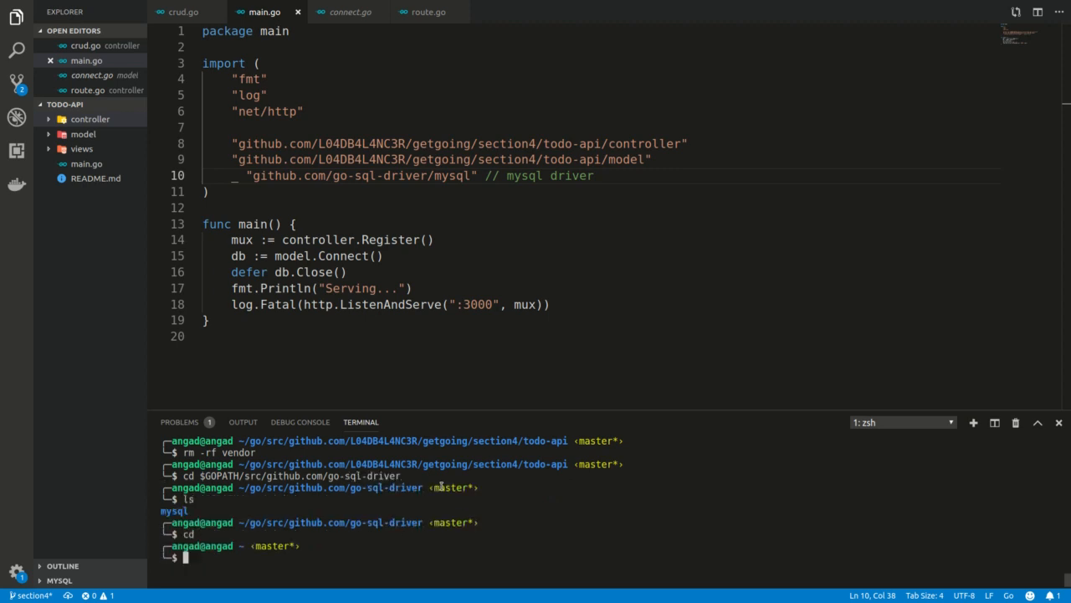
text(exit)
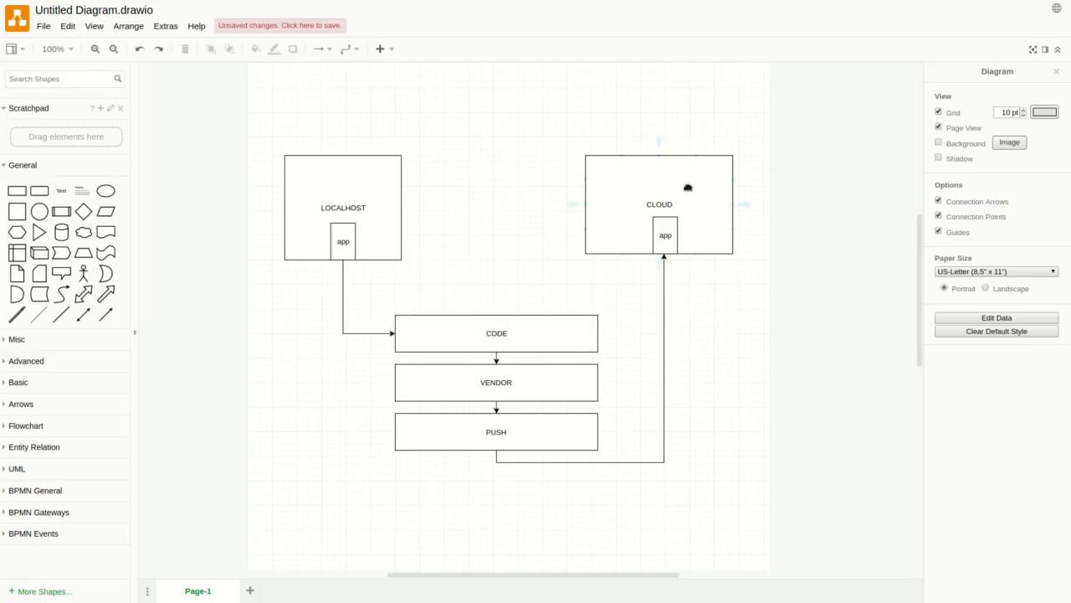
click(664, 234)
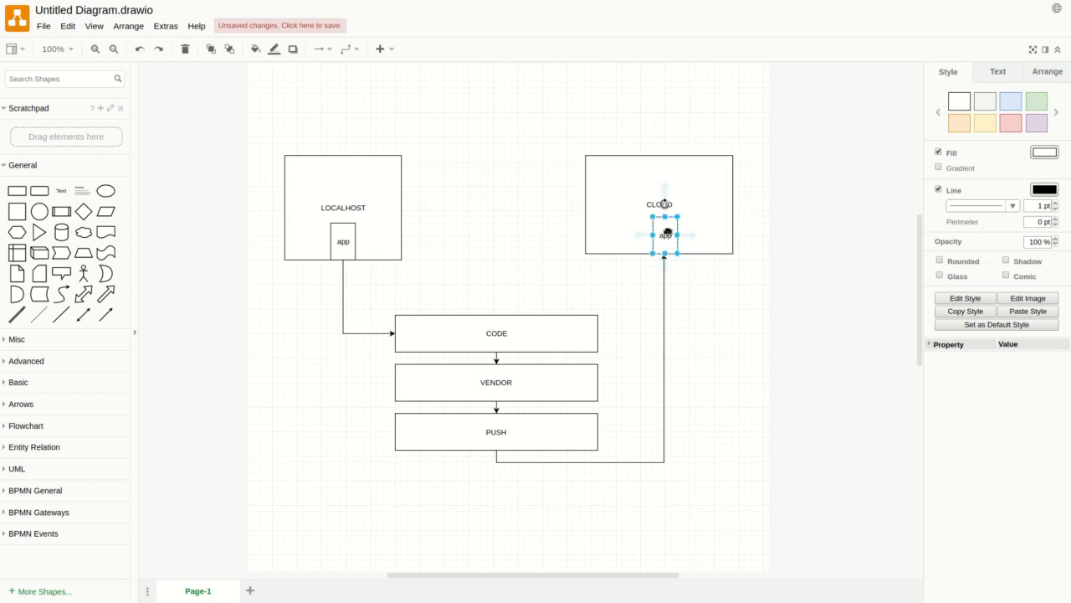
drag(666, 235, 667, 149)
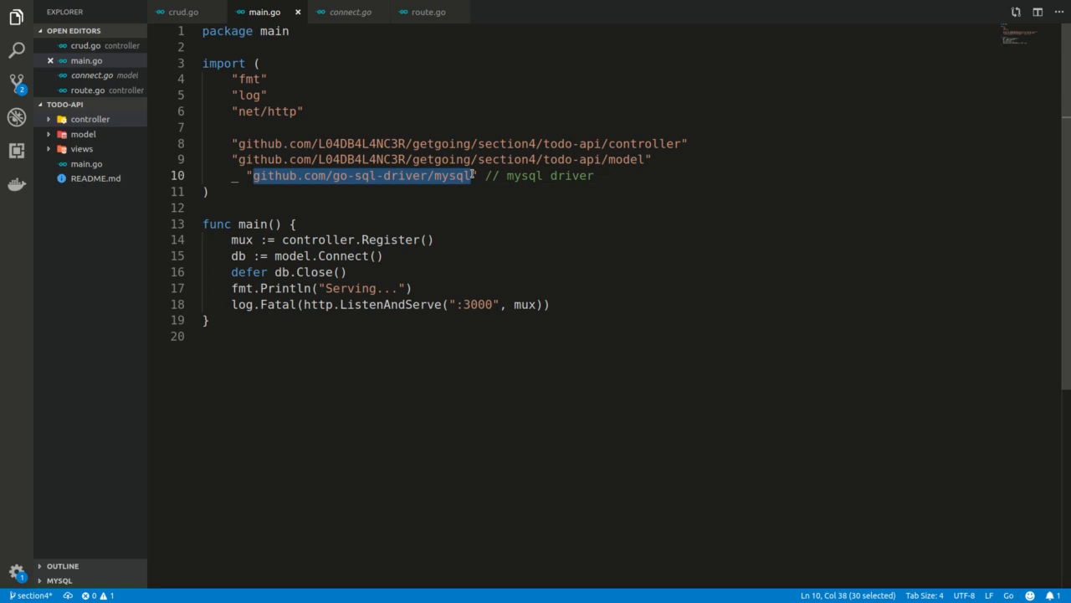
Highlight the mysql and controller import paths in main.go, then focus the VENDOR step in the draw.io diagram.
click(90, 117)
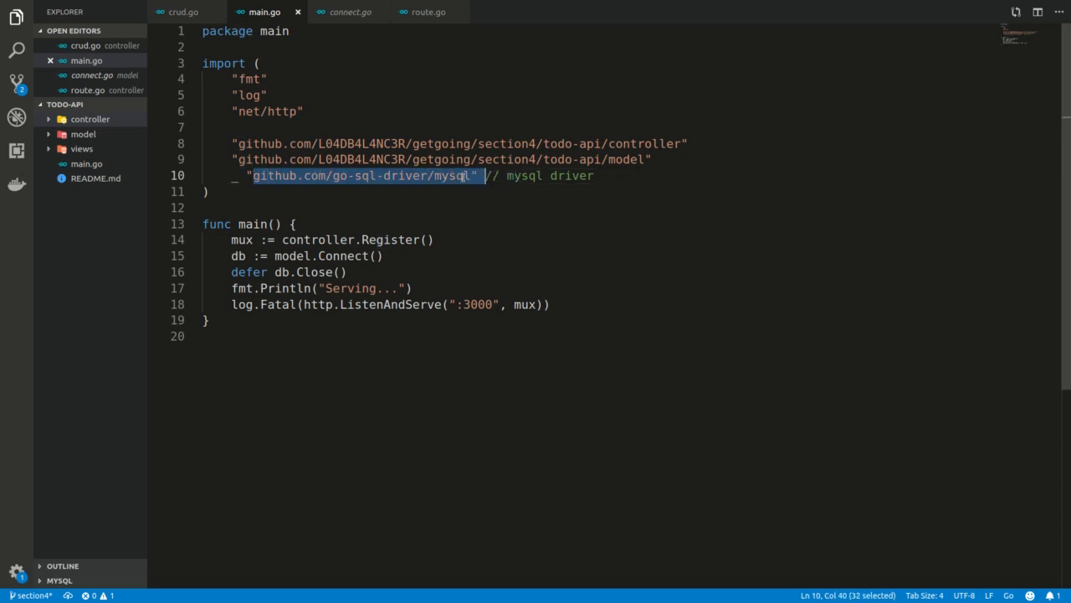
click(248, 144)
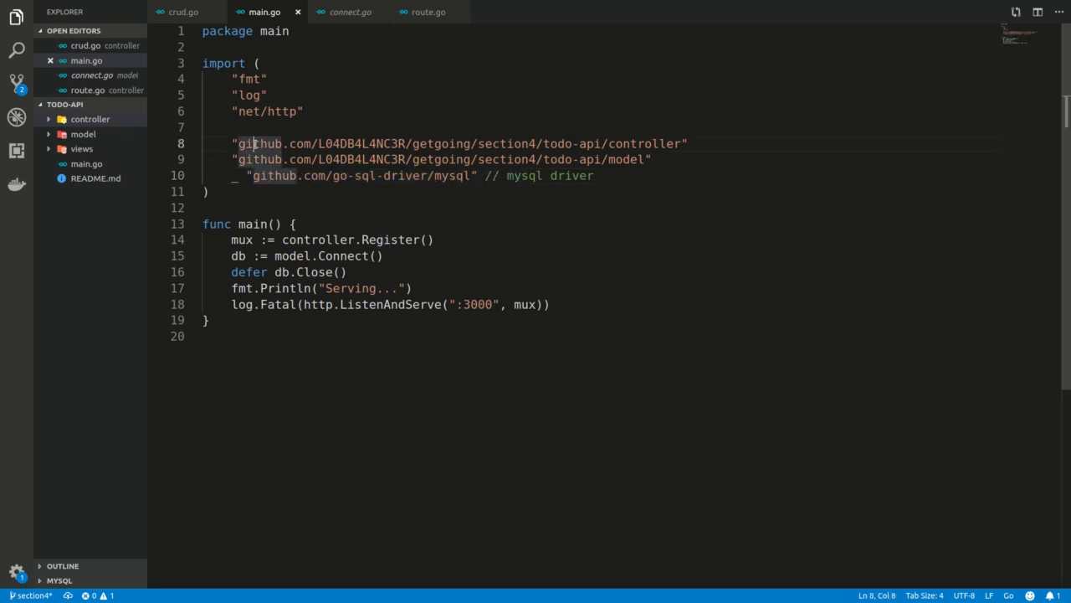
double_click(258, 144)
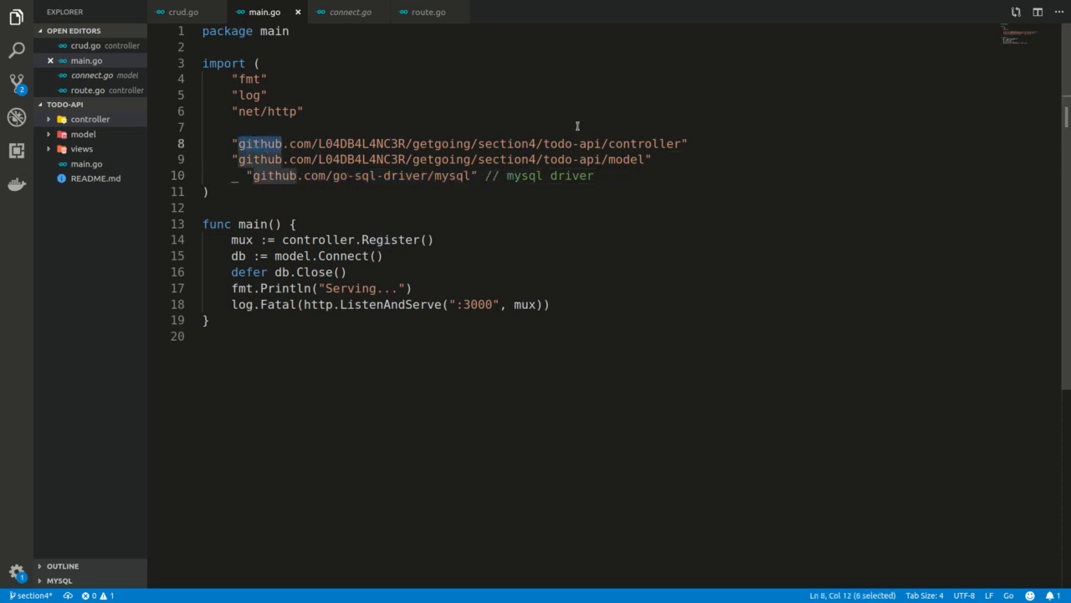
click(645, 144)
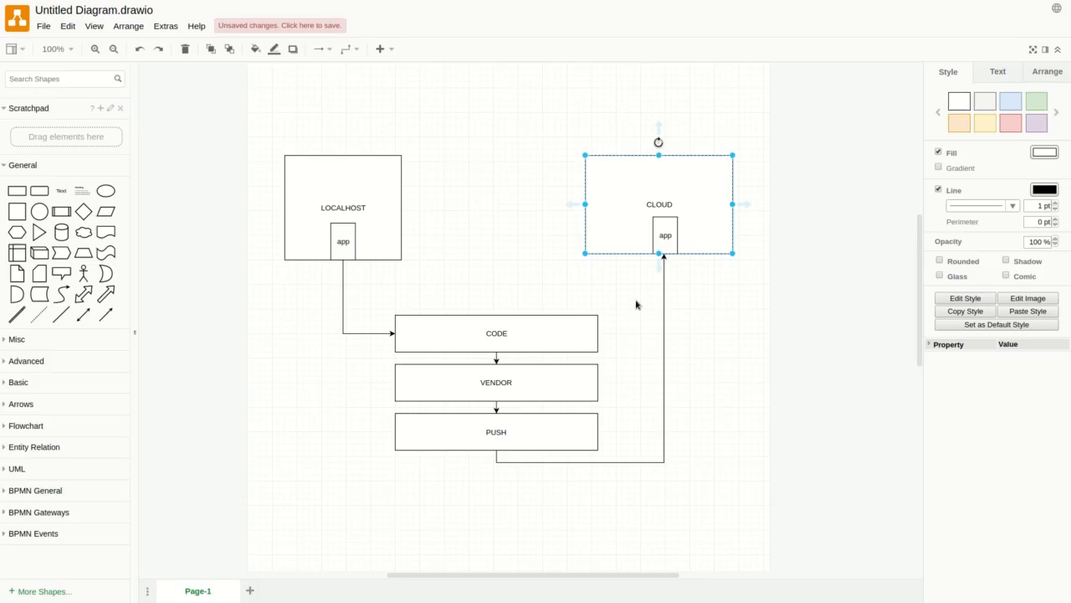
click(495, 382)
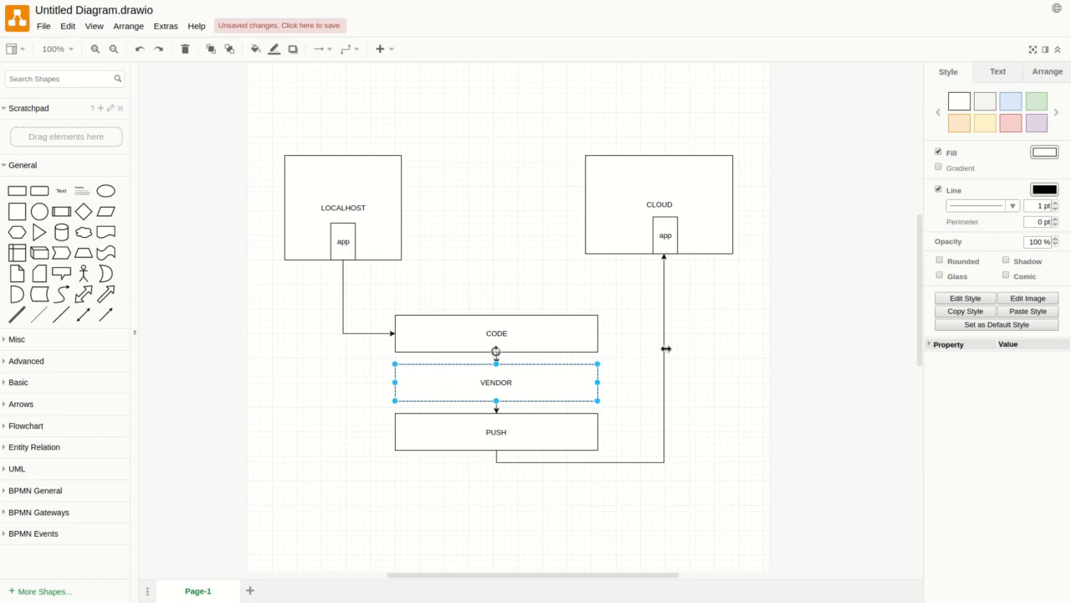